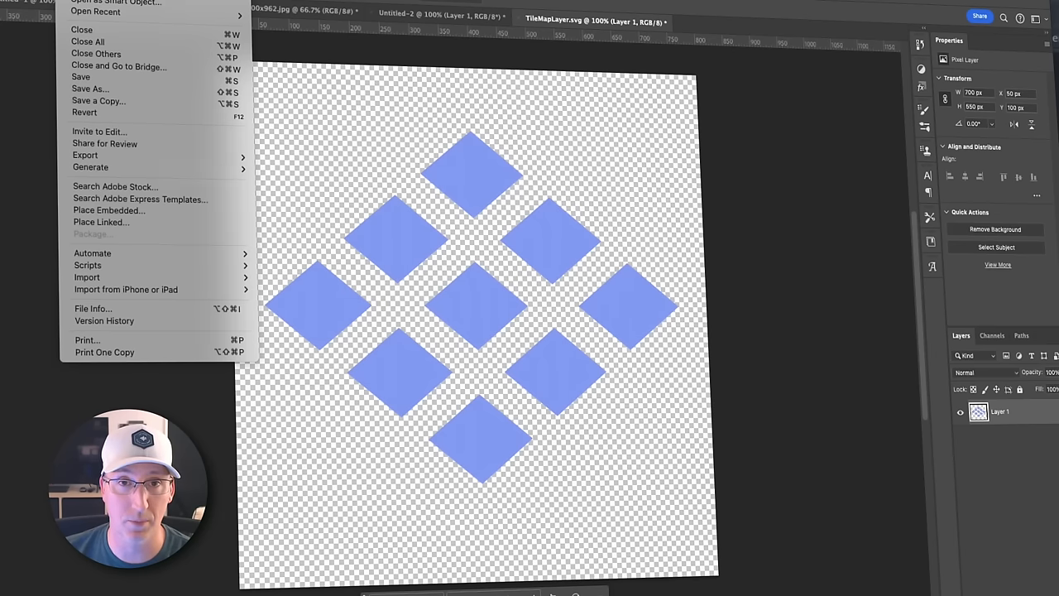
pyautogui.moveTo(86, 156)
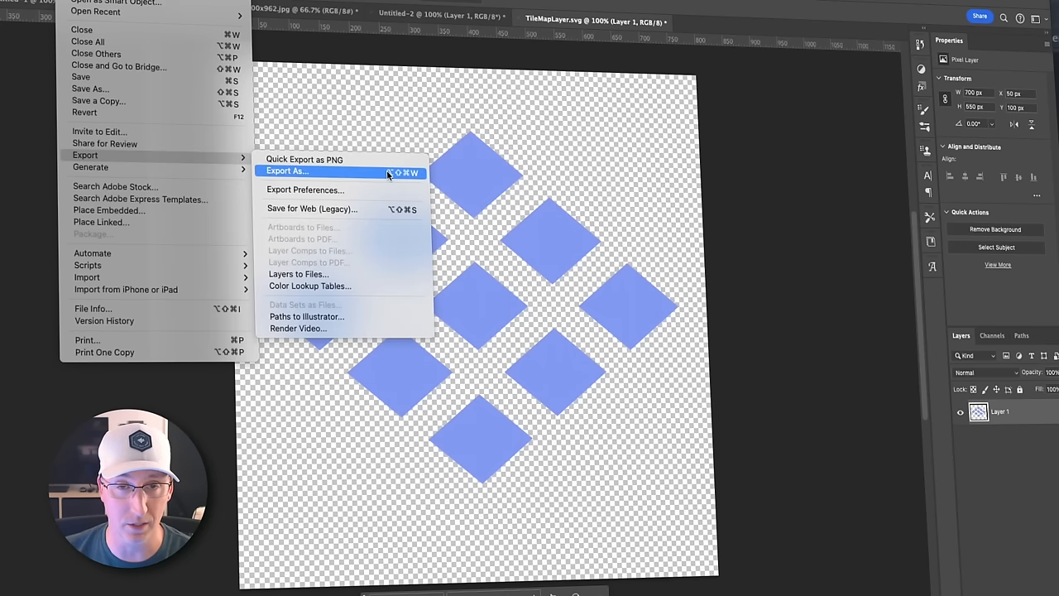
pyautogui.moveTo(566, 215)
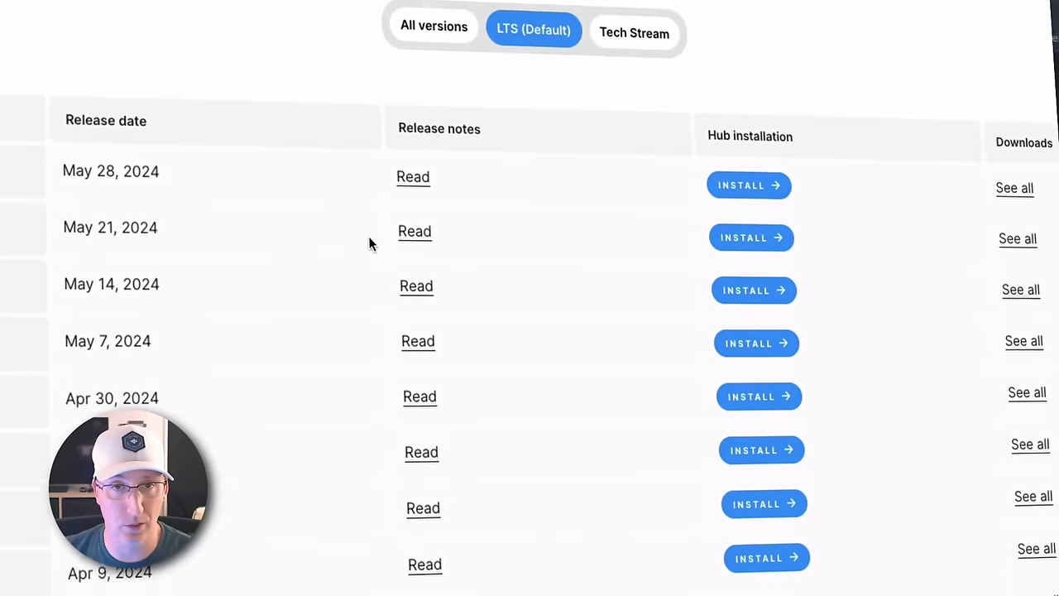
# Select the TileMap node and expand its Layers list in the Inspector
pyautogui.scroll(-3)
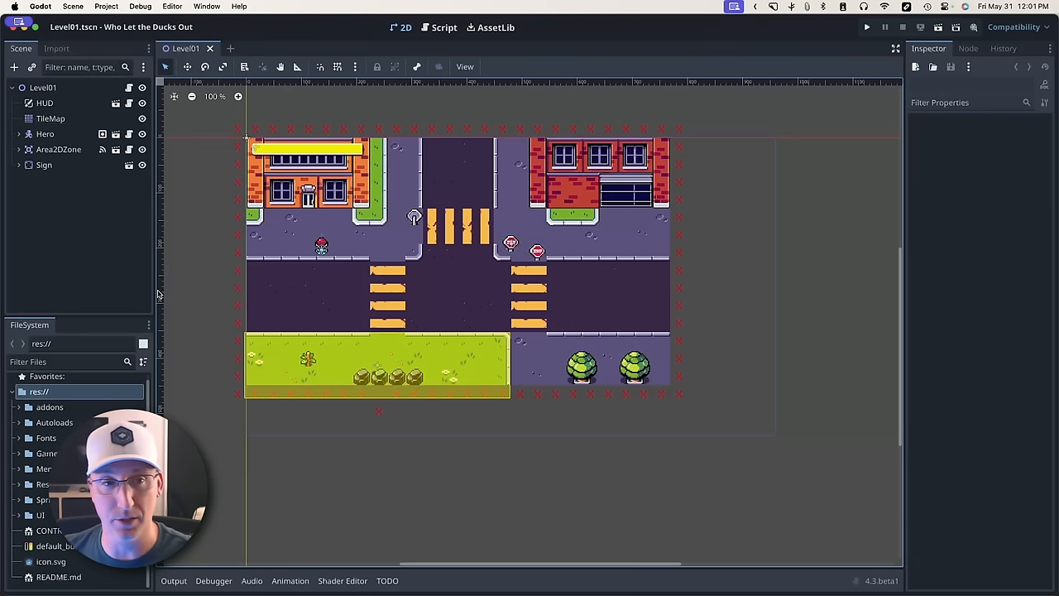
pyautogui.click(49, 119)
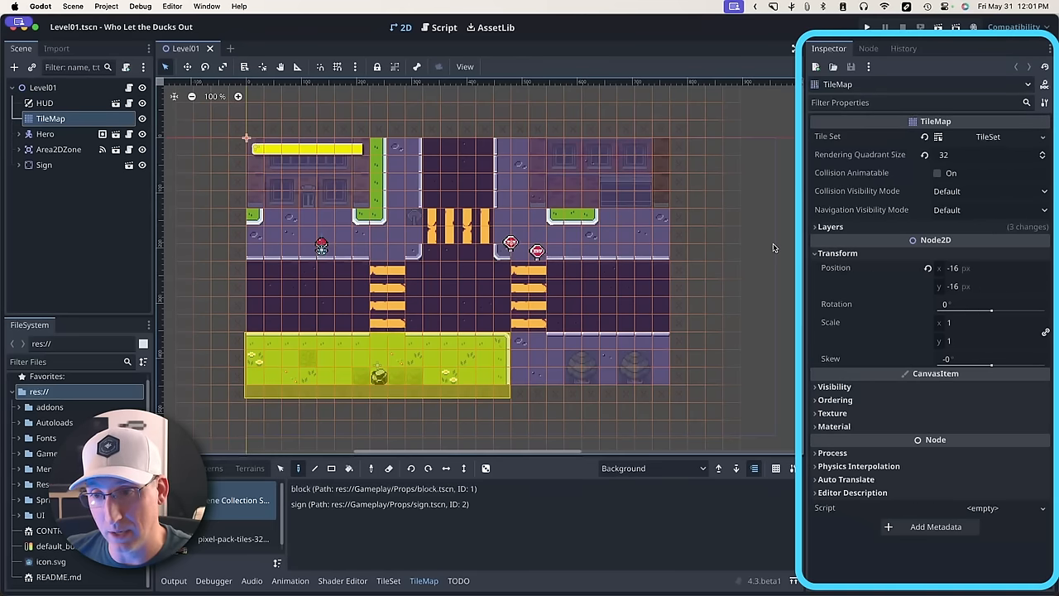
pyautogui.moveTo(830, 227)
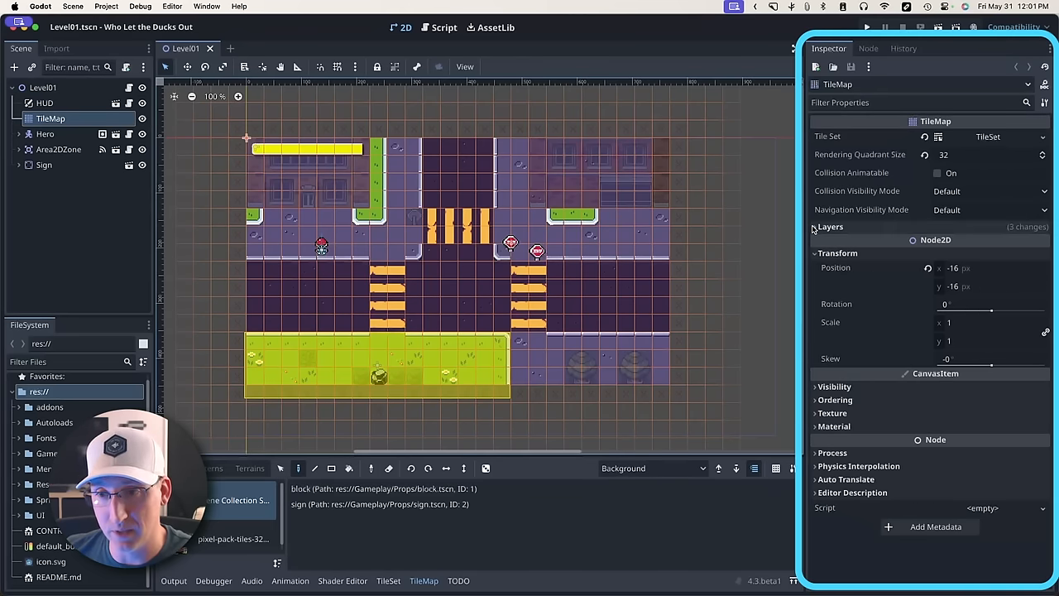
pyautogui.click(814, 227)
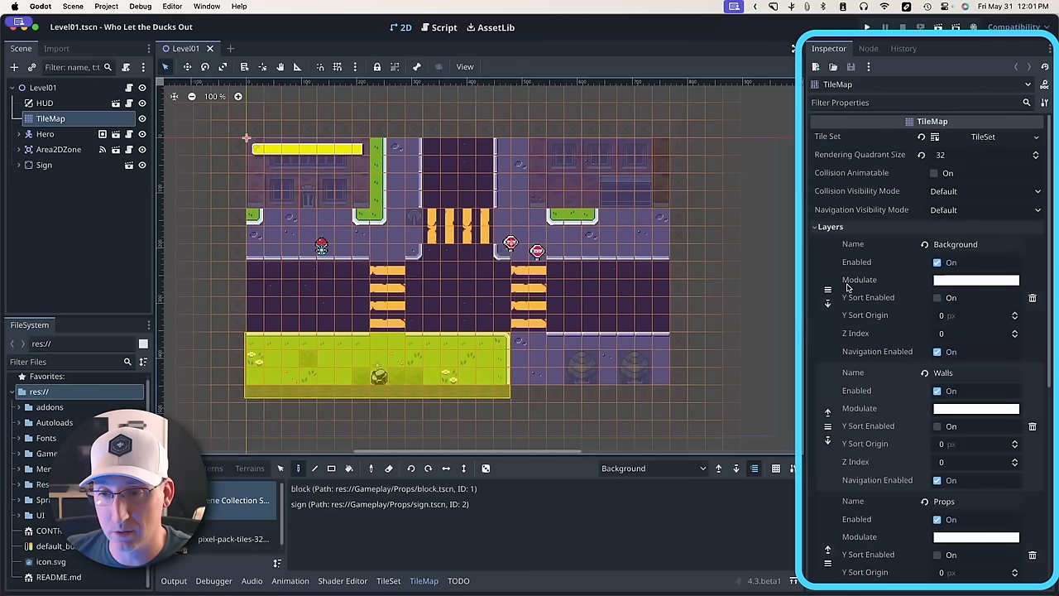
pyautogui.scroll(-3)
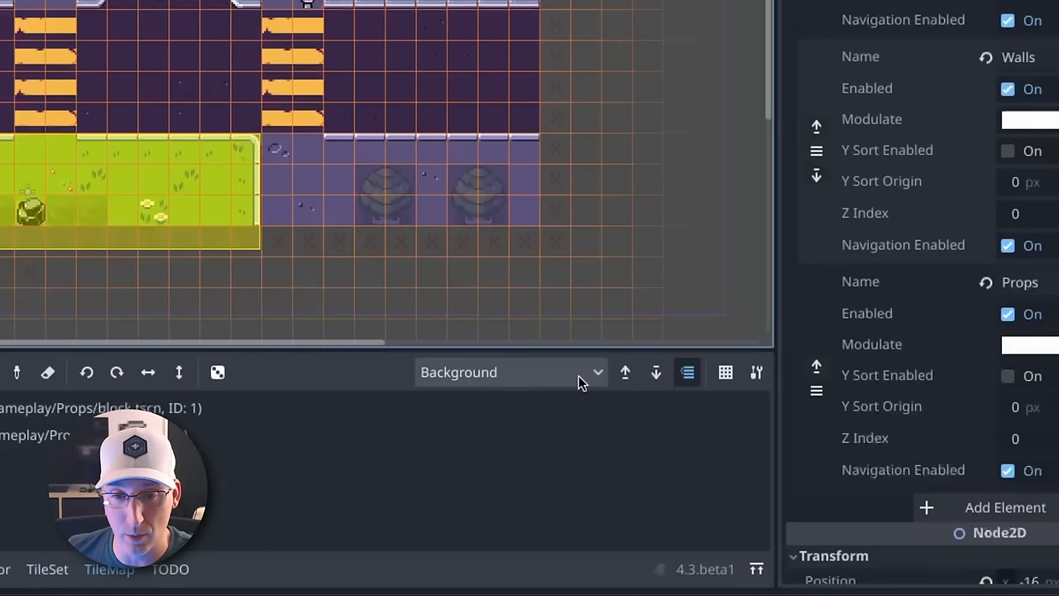
pyautogui.click(510, 370)
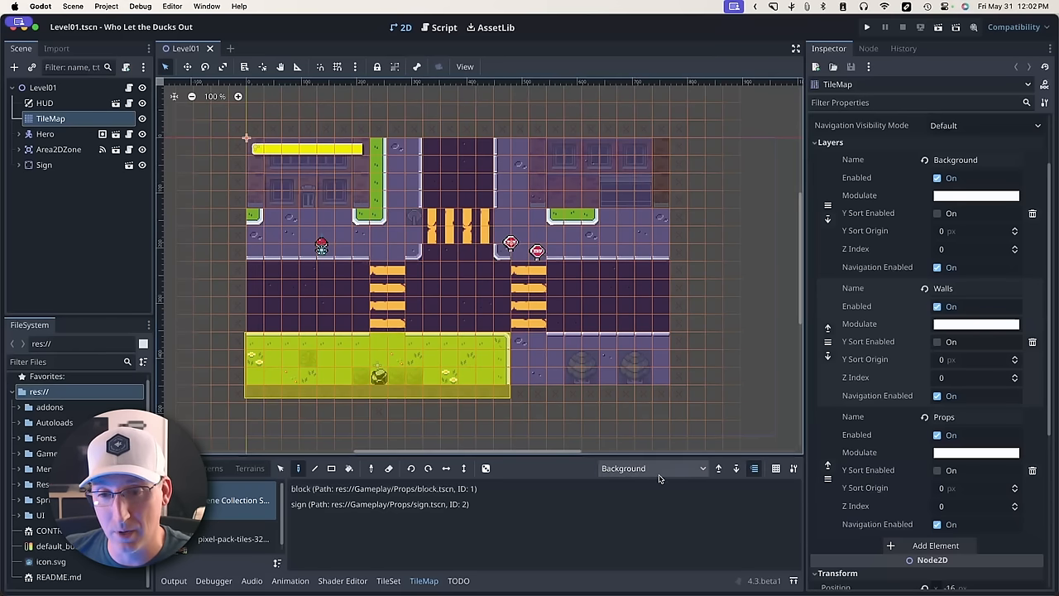
# Make Props the active painting layer in the TileMap panel's layer dropdown
pyautogui.click(652, 469)
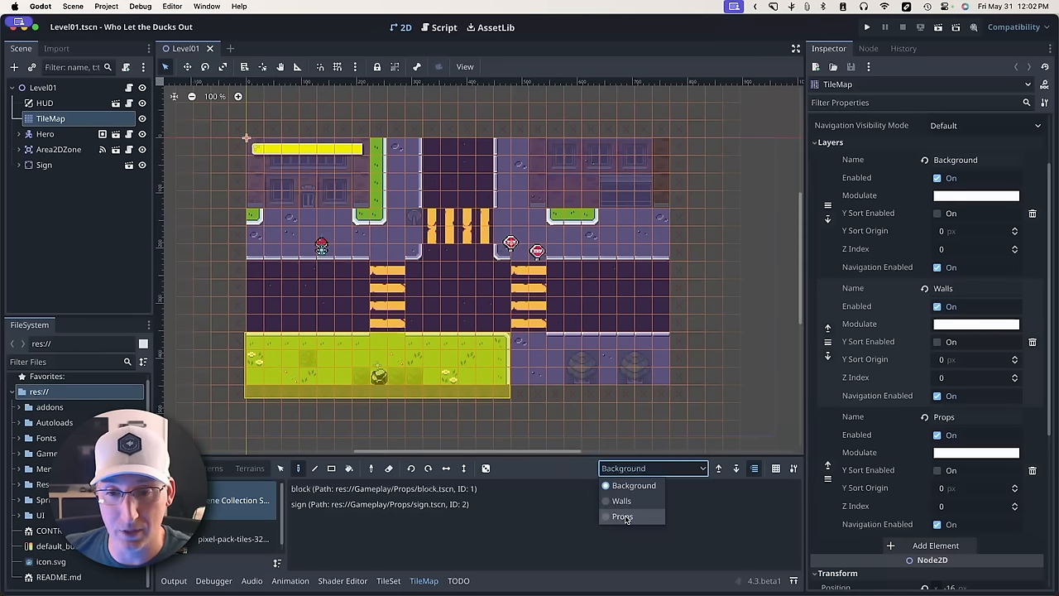
pyautogui.click(619, 517)
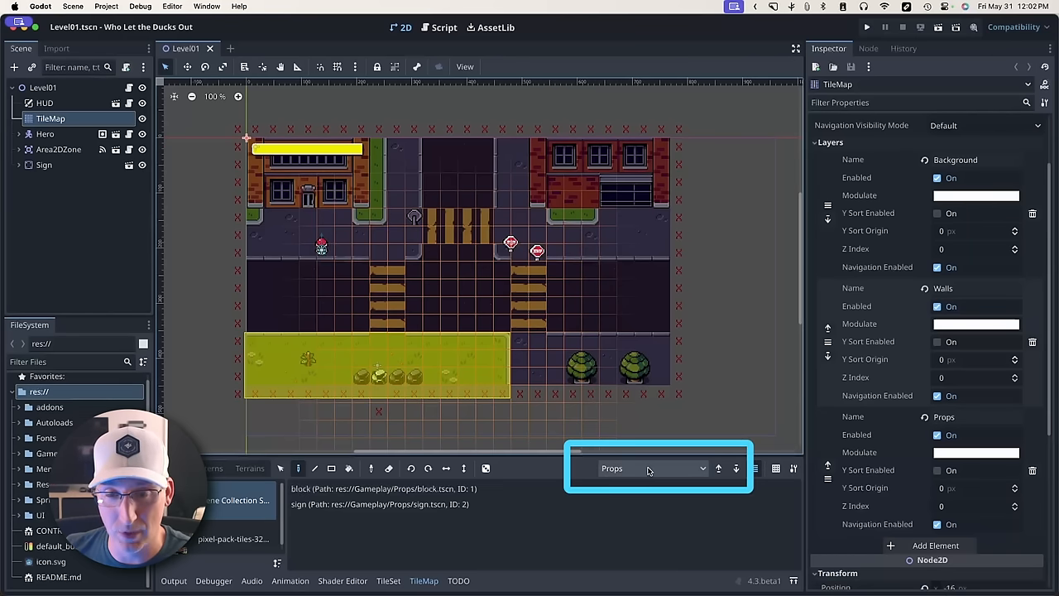
pyautogui.moveTo(649, 470)
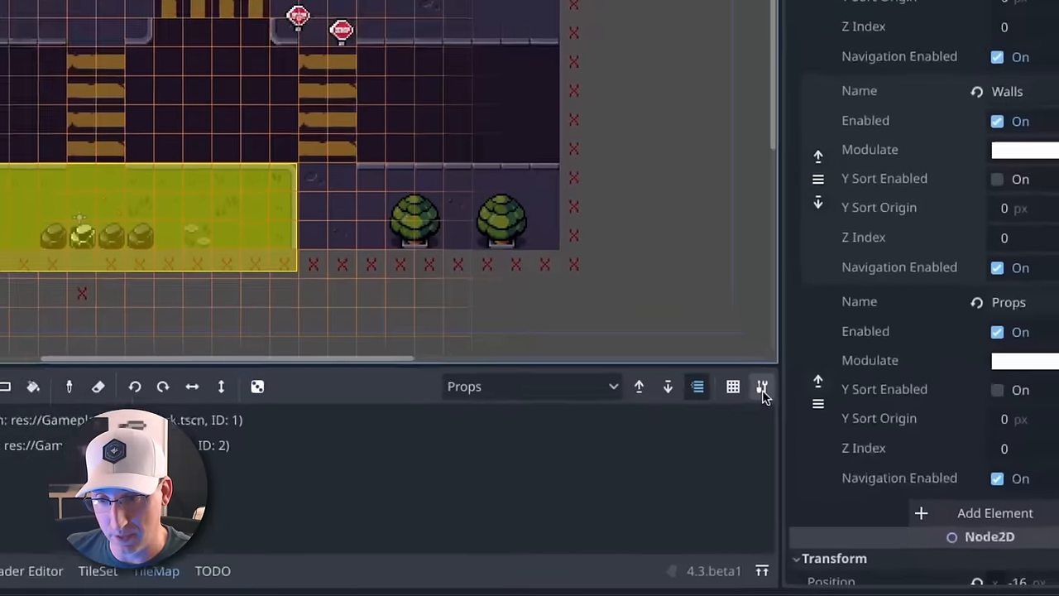
# Extract the TileMap's layers into separate Background, Walls and Props TileMapLayer nodes
pyautogui.click(762, 387)
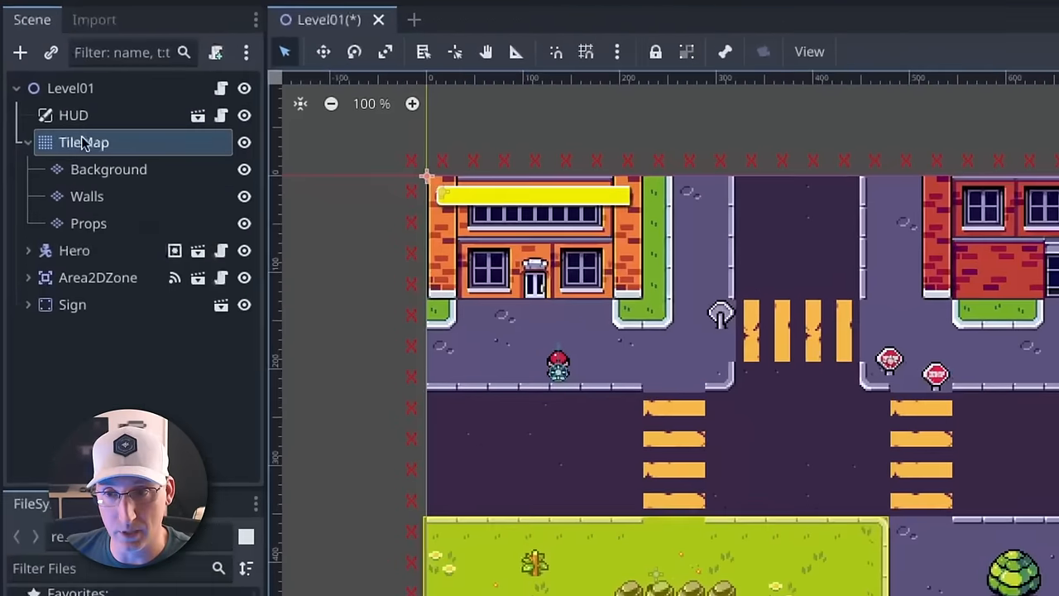
pyautogui.click(83, 142)
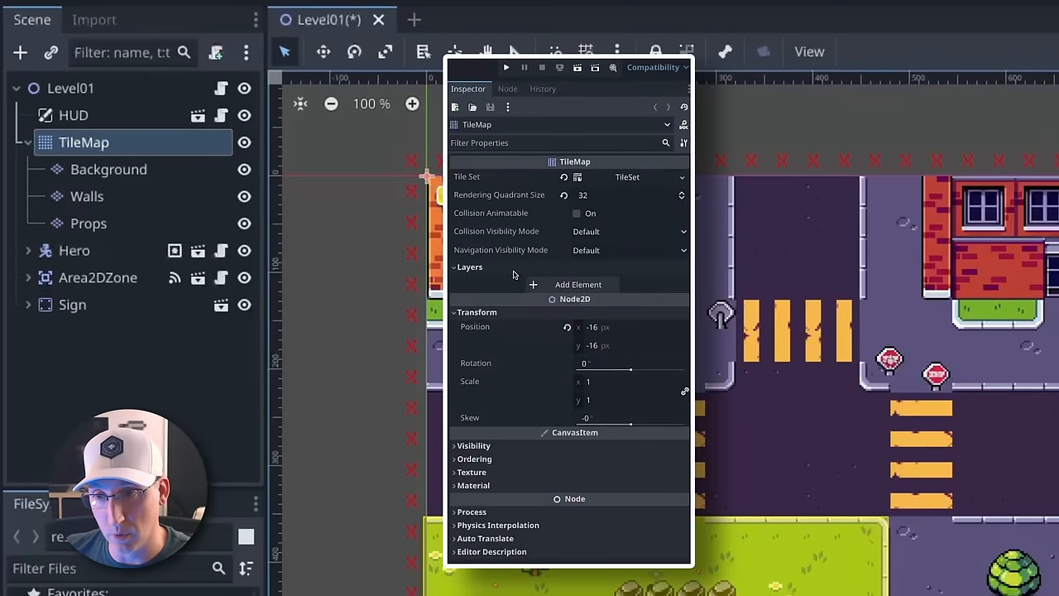
pyautogui.click(109, 169)
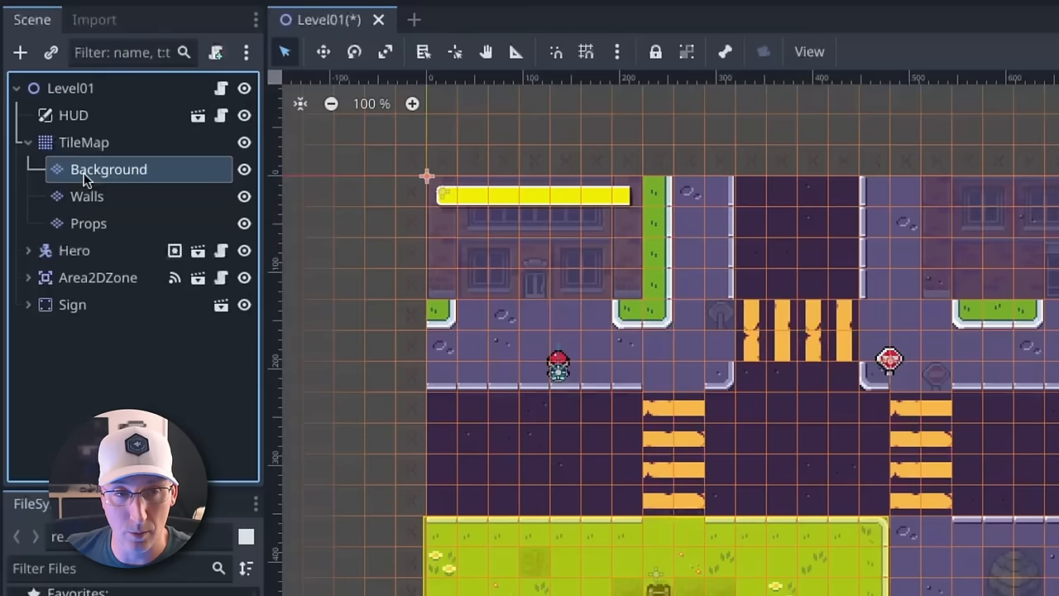
pyautogui.click(89, 224)
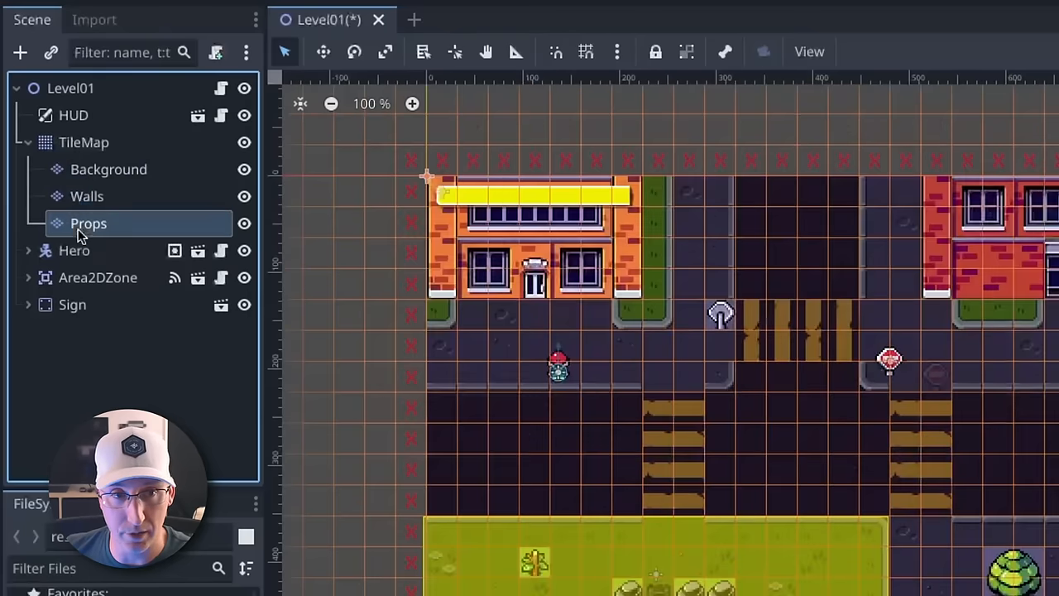
pyautogui.click(86, 195)
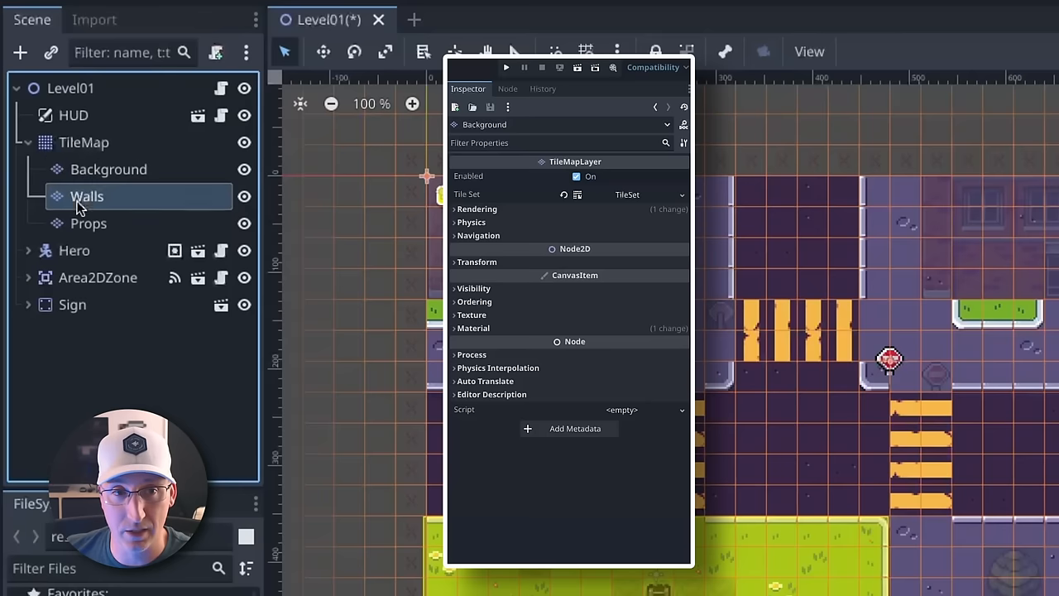
# Review the Background and Props layer nodes' properties, then return to the TileMap node
pyautogui.click(109, 168)
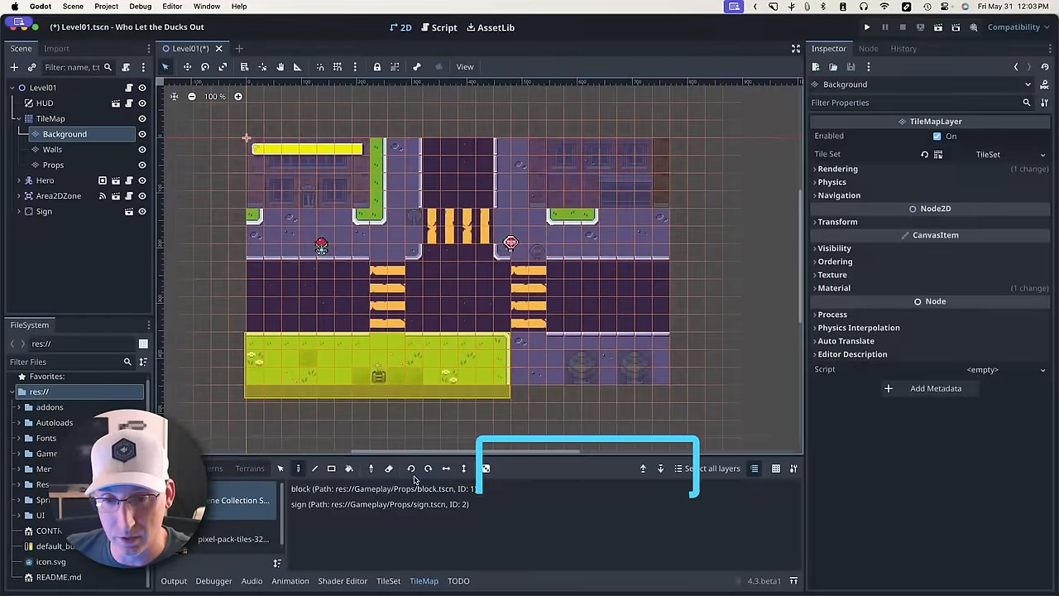
pyautogui.click(53, 149)
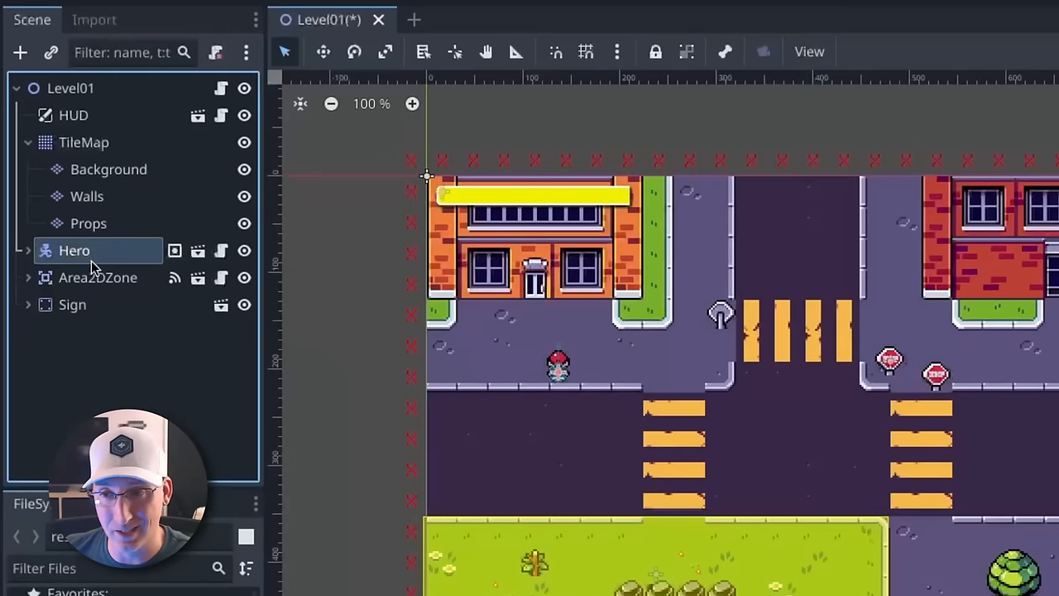
pyautogui.moveTo(96, 278)
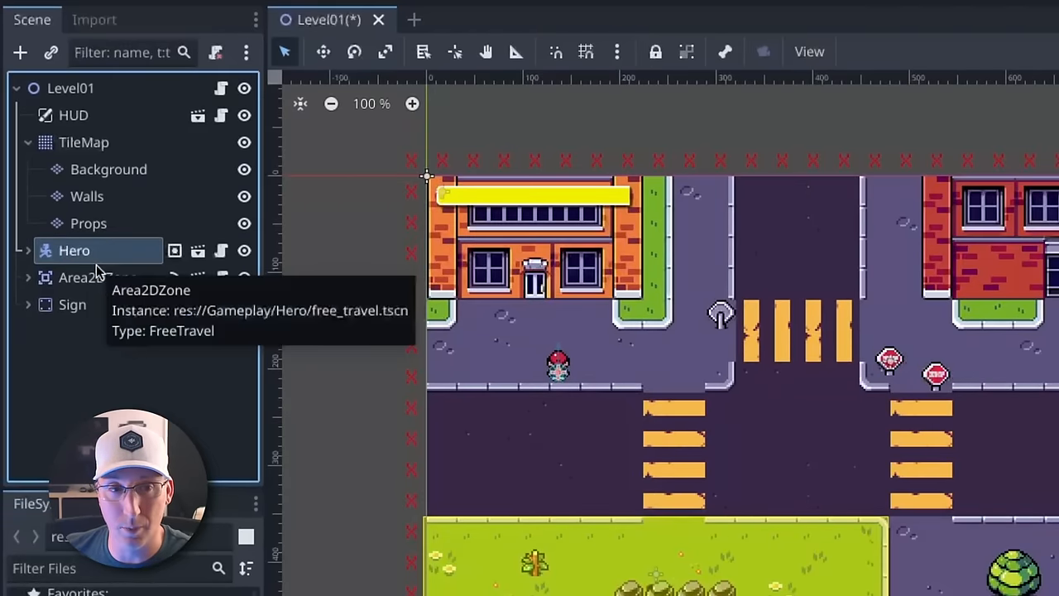
pyautogui.click(87, 224)
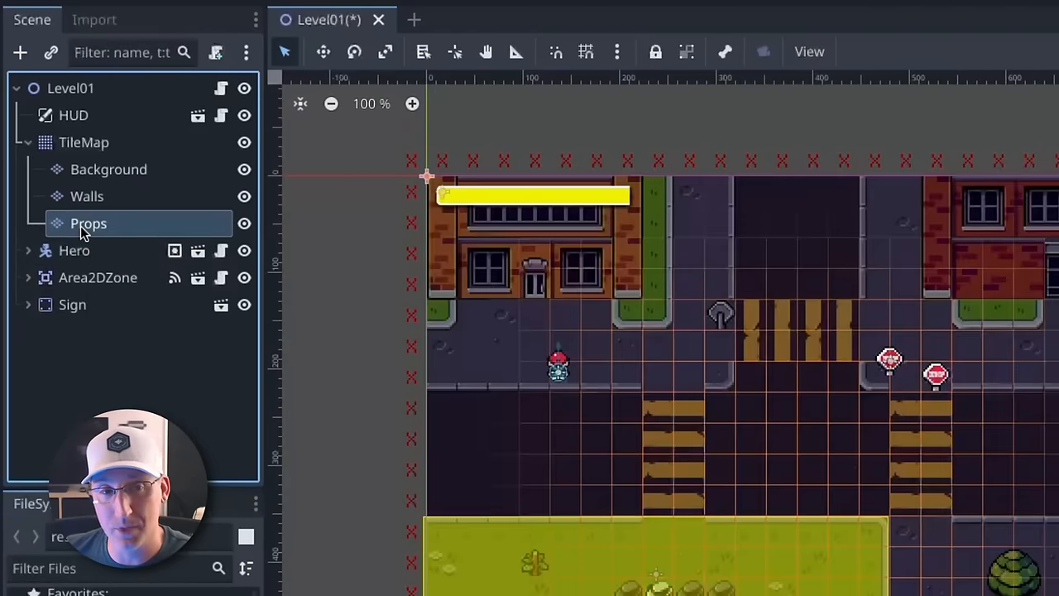
pyautogui.moveTo(86, 230)
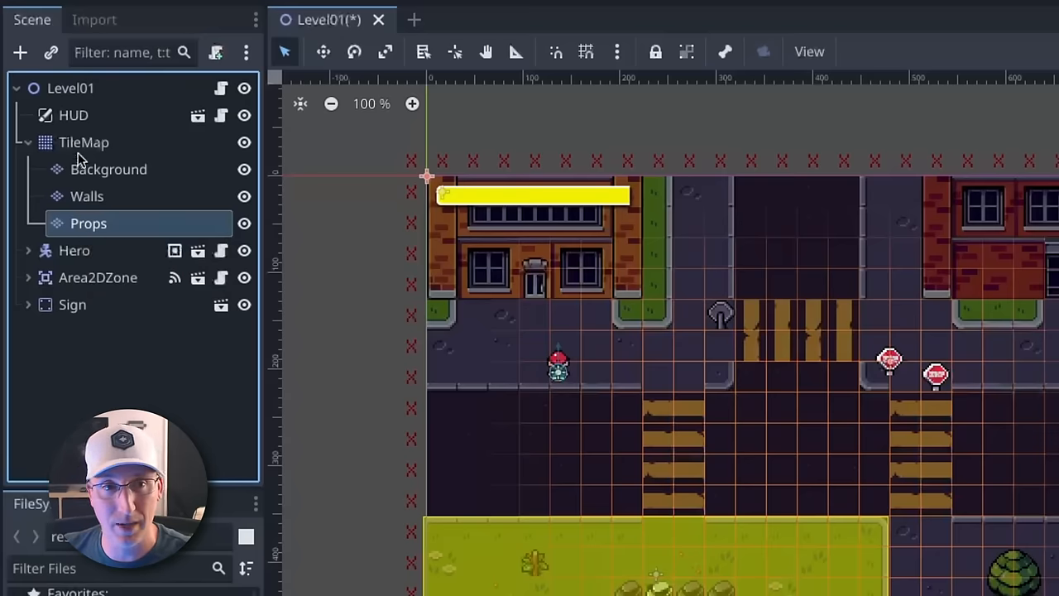
pyautogui.click(82, 142)
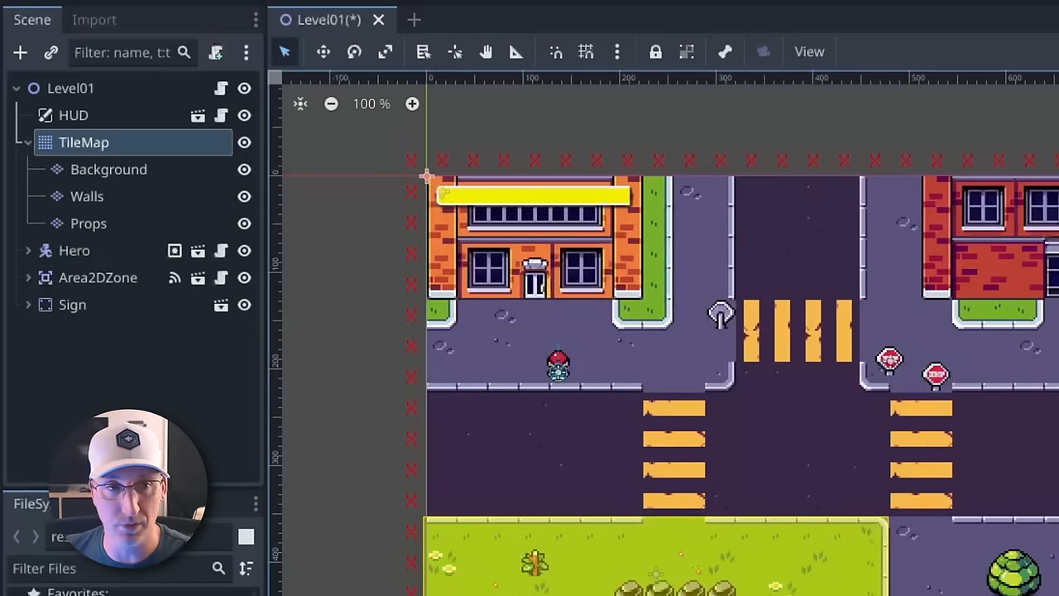
pyautogui.moveTo(124, 201)
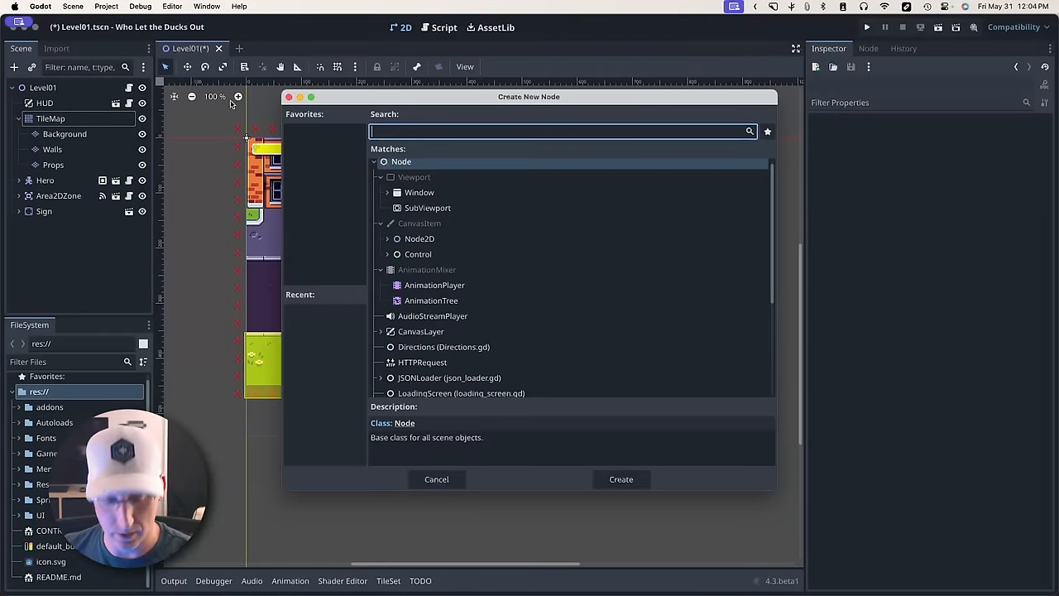
# Add a TileMapLayer node to the Level01 scene via the Add Child Node search for 'ti'
pyautogui.write('ti')
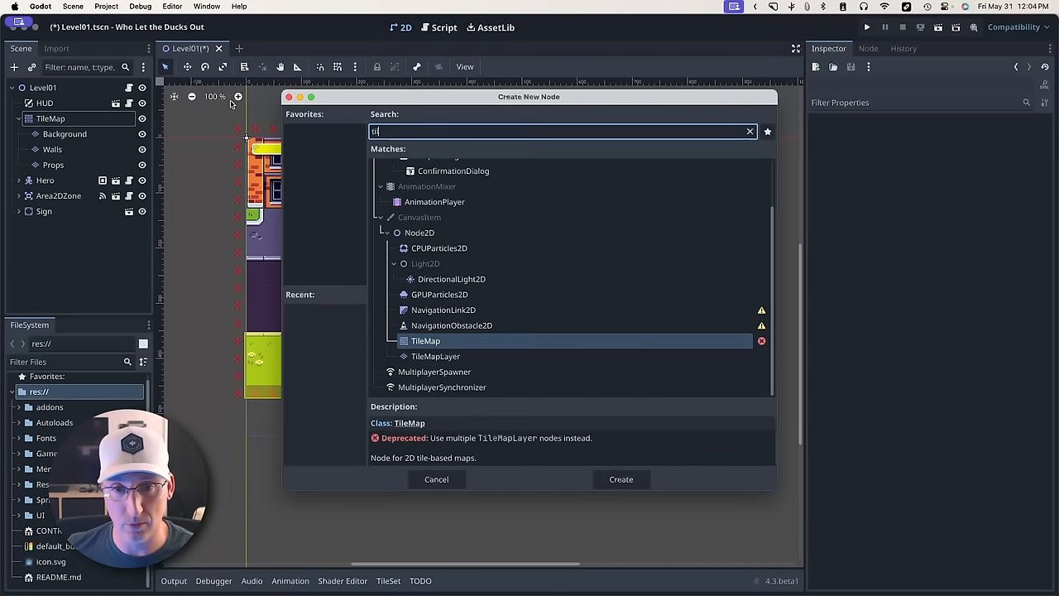
pyautogui.moveTo(445, 488)
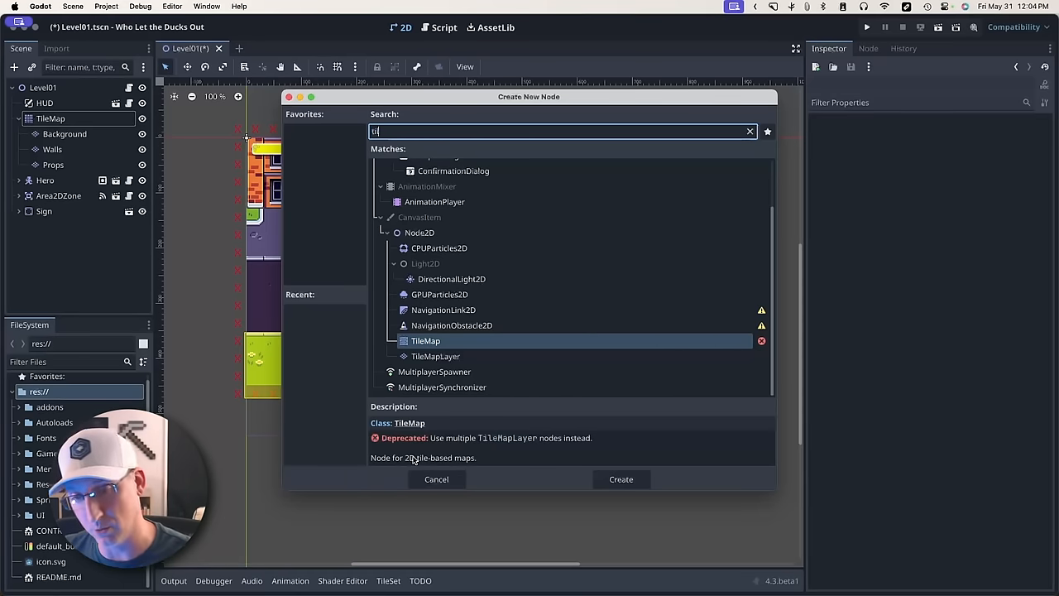
pyautogui.click(620, 478)
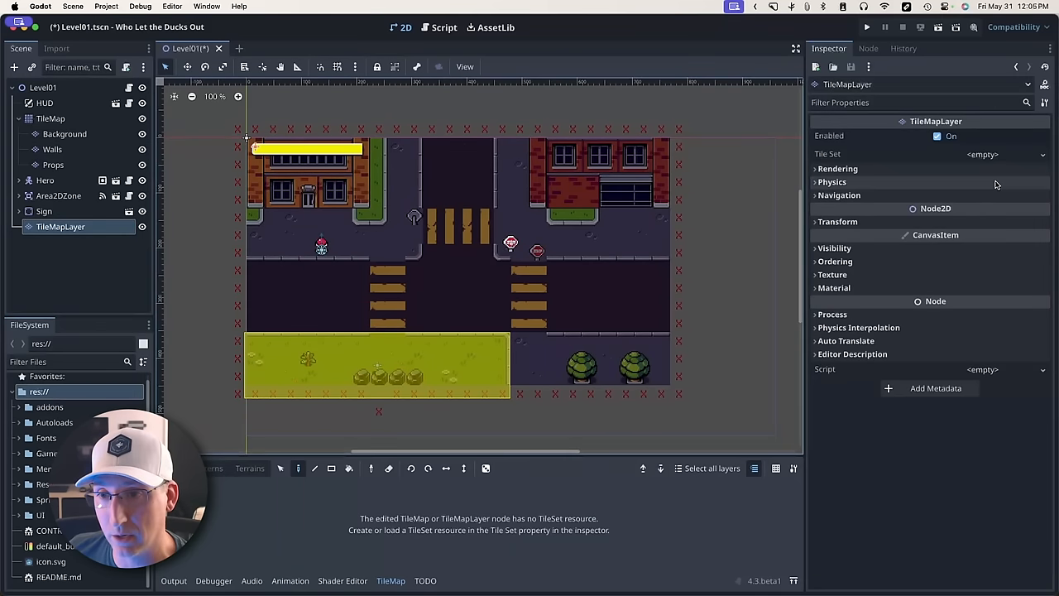
# Inspect the new layer's Tile Set, Rendering and Physics properties in the Inspector
pyautogui.click(983, 156)
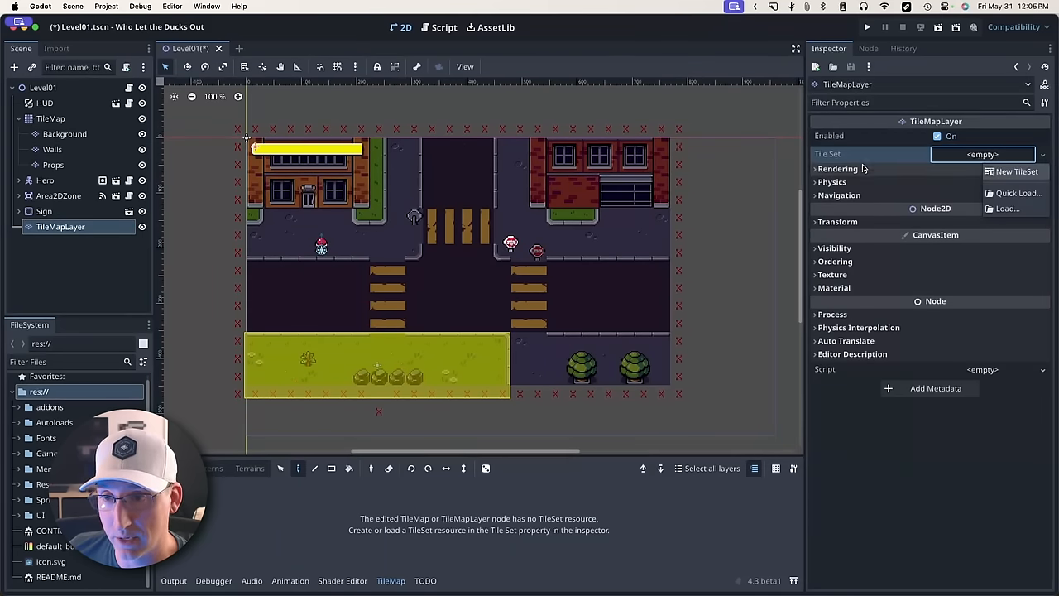
pyautogui.click(831, 169)
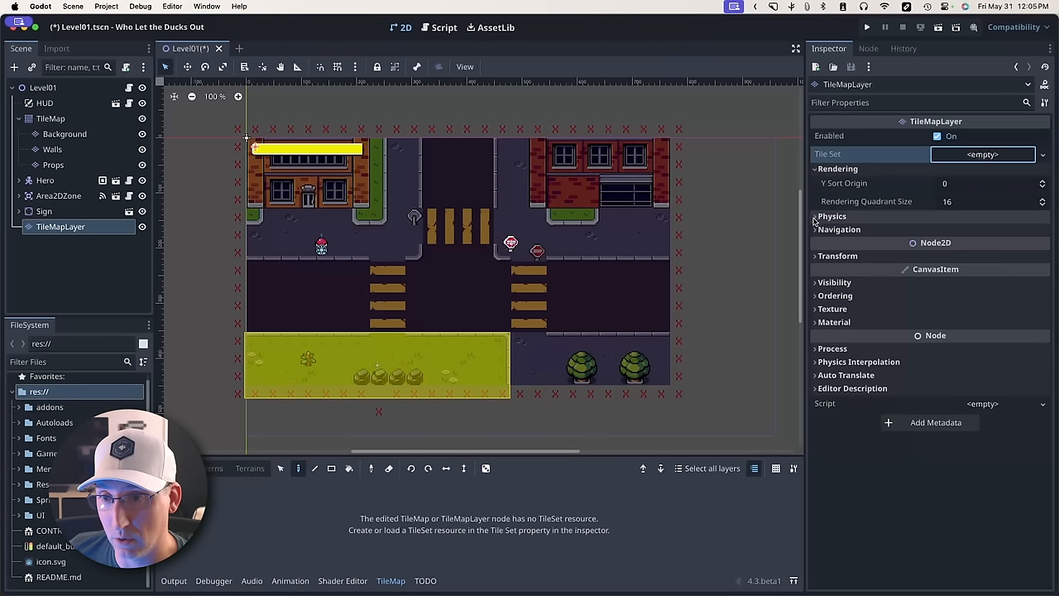
pyautogui.click(831, 215)
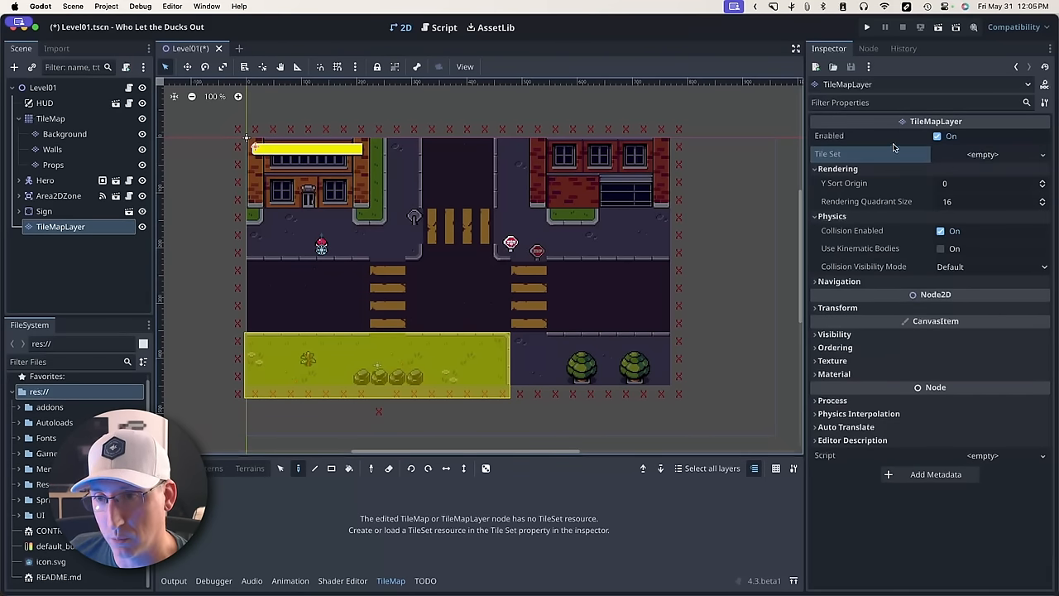
pyautogui.click(838, 169)
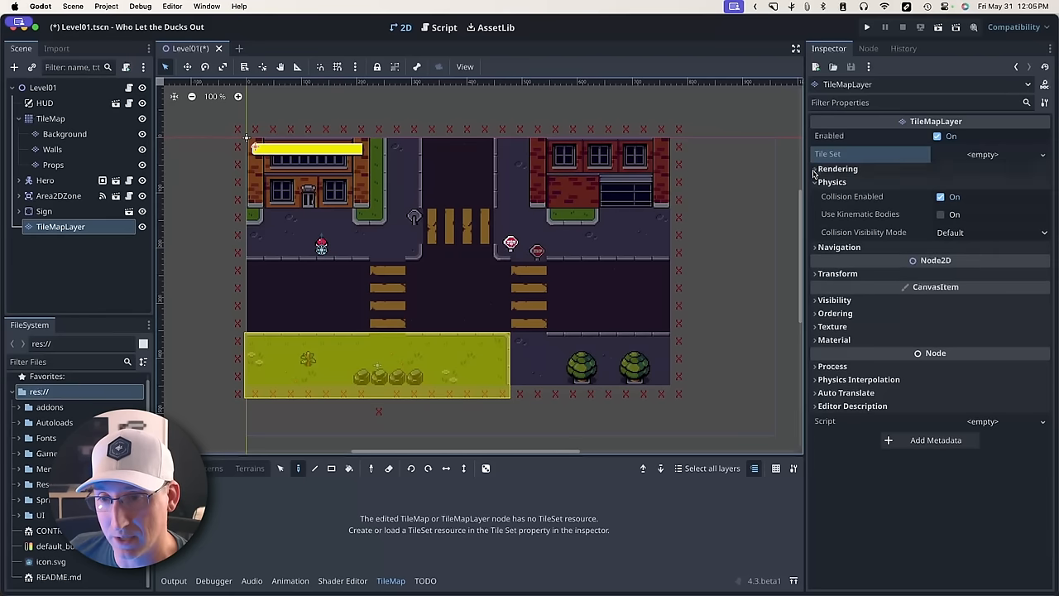
pyautogui.click(838, 169)
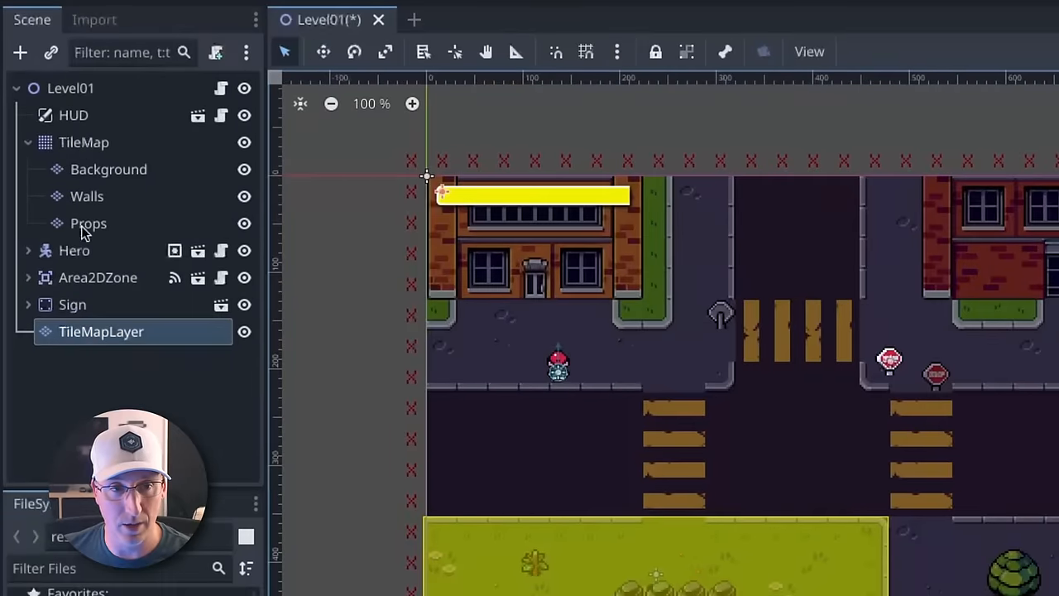
# Delete the stray TileMapLayer and group Background, Walls and Props under a new TileLayers Node2D
pyautogui.rightClick(101, 331)
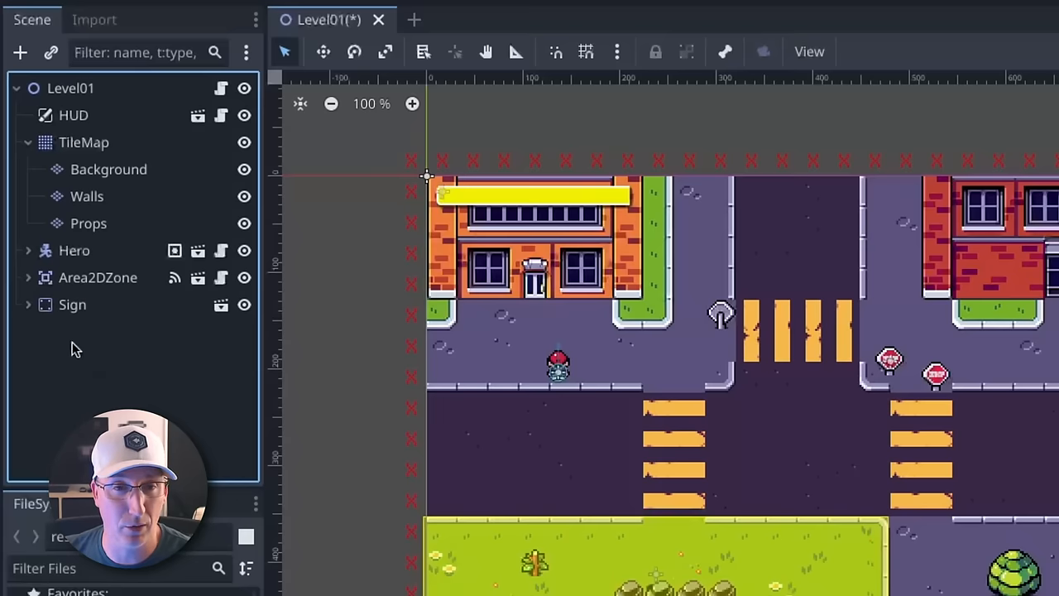
pyautogui.moveTo(83, 391)
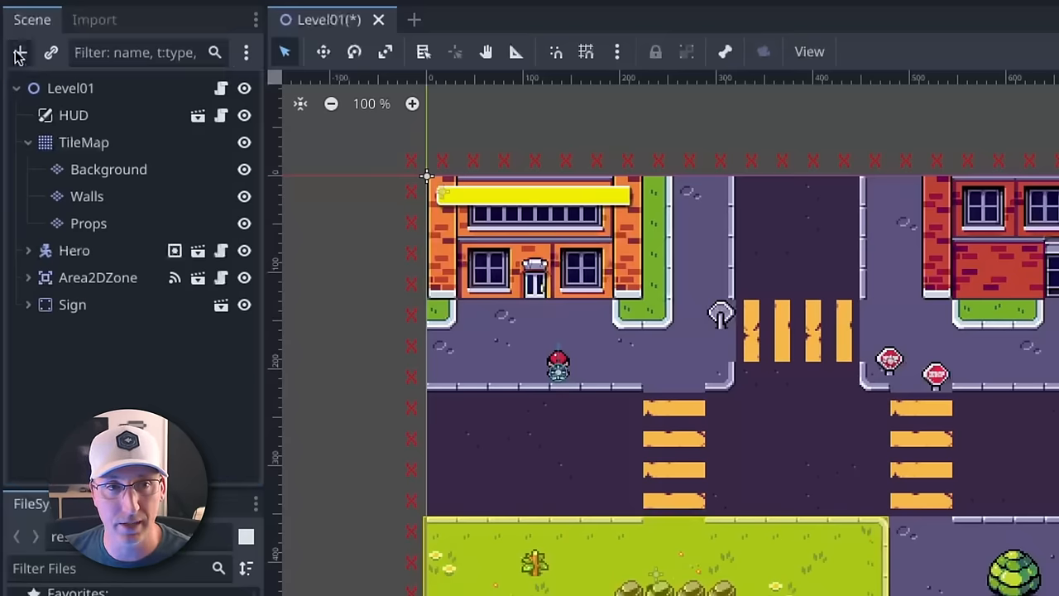
pyautogui.click(20, 52)
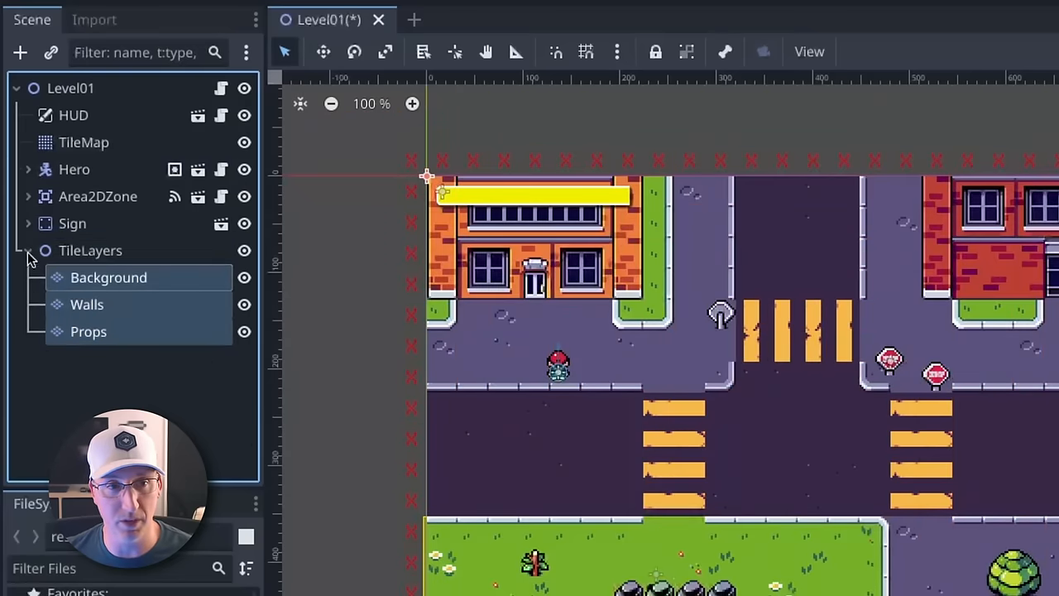
pyautogui.click(26, 250)
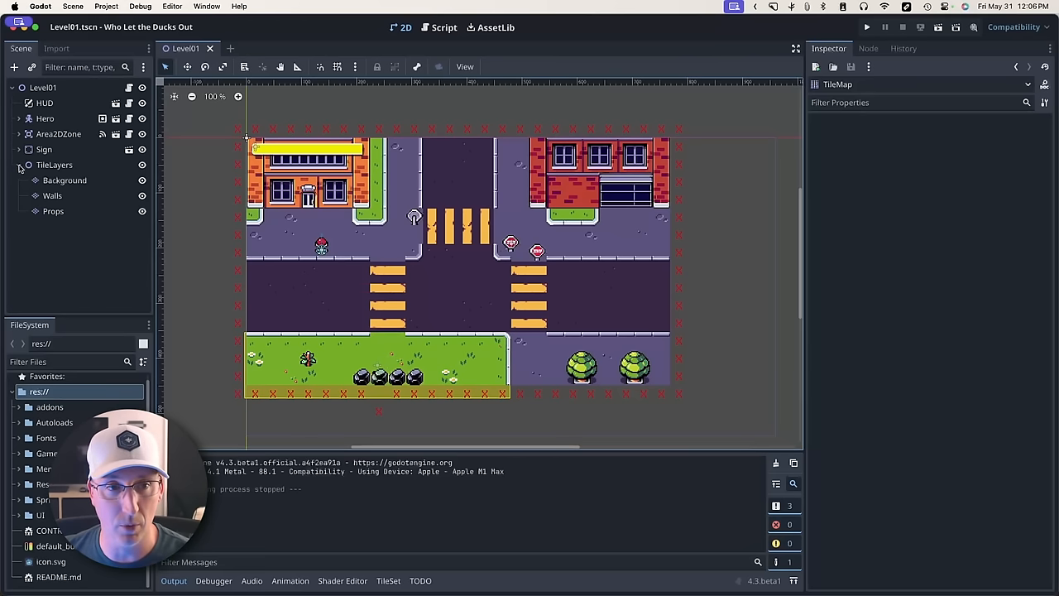
# Paint block props onto the road cells in the Props layer
pyautogui.click(53, 212)
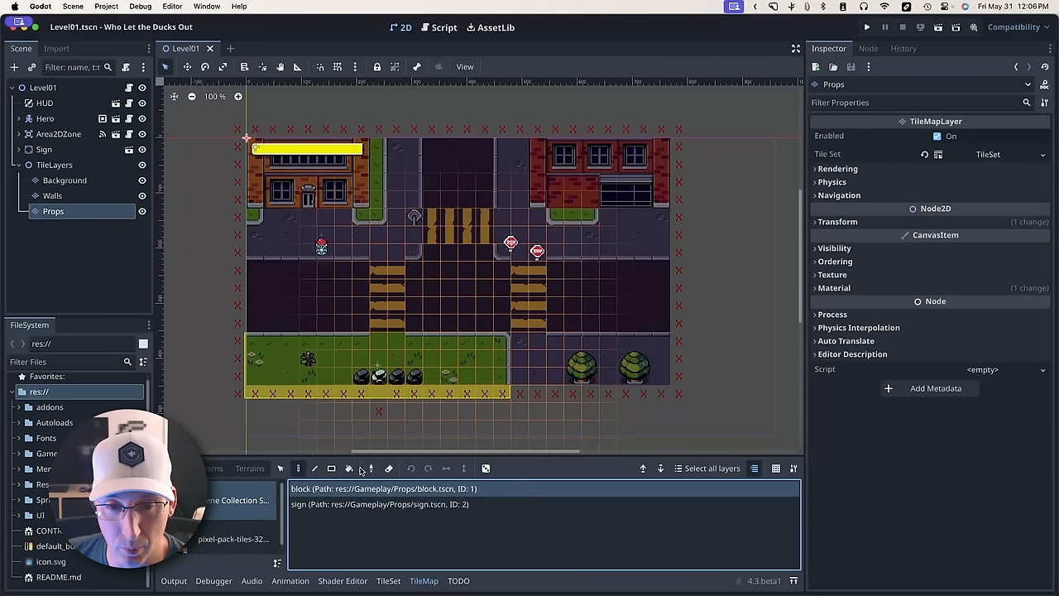
pyautogui.click(394, 328)
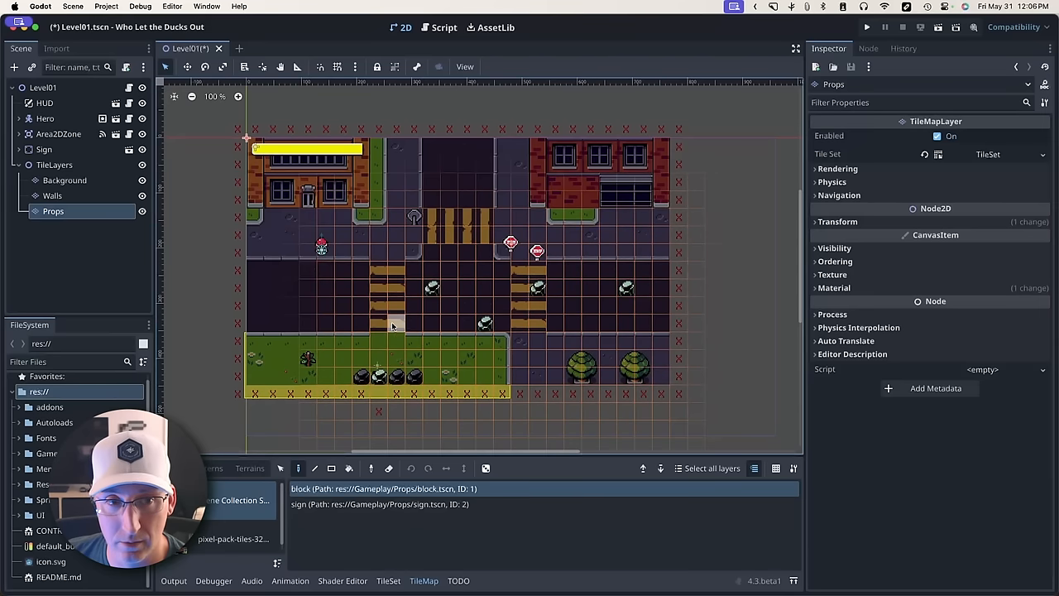
pyautogui.click(64, 181)
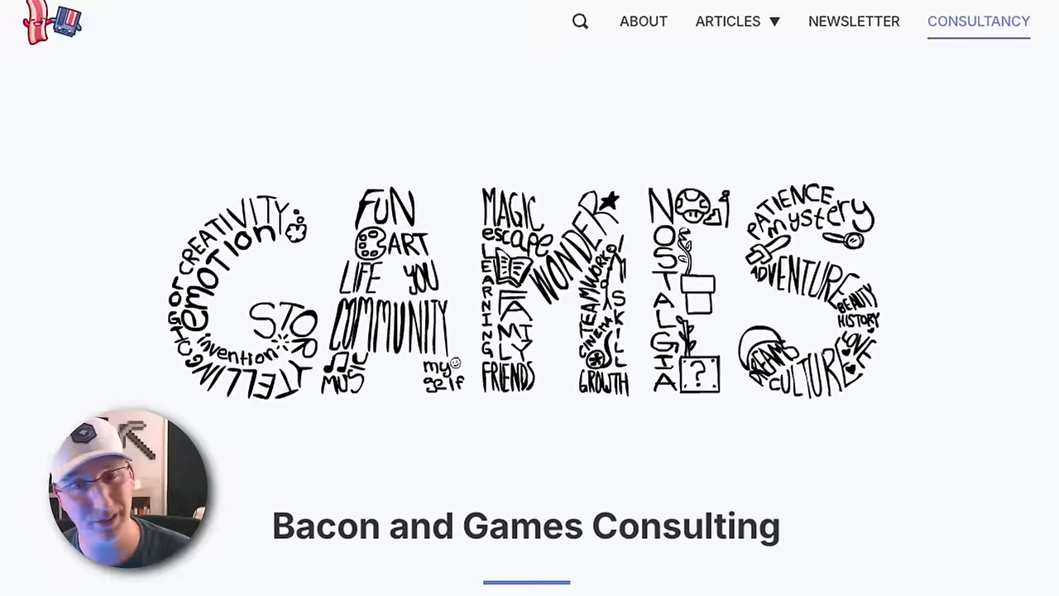
# Scroll the Bacon and Games Consulting page down past the contact details to the Services section
pyautogui.scroll(-3)
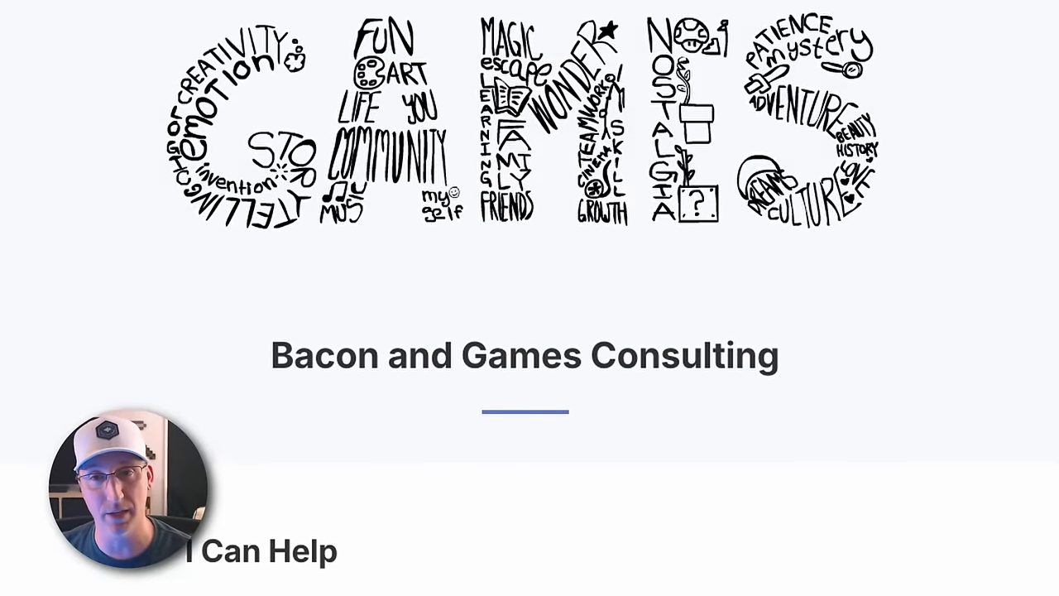
pyautogui.scroll(-3)
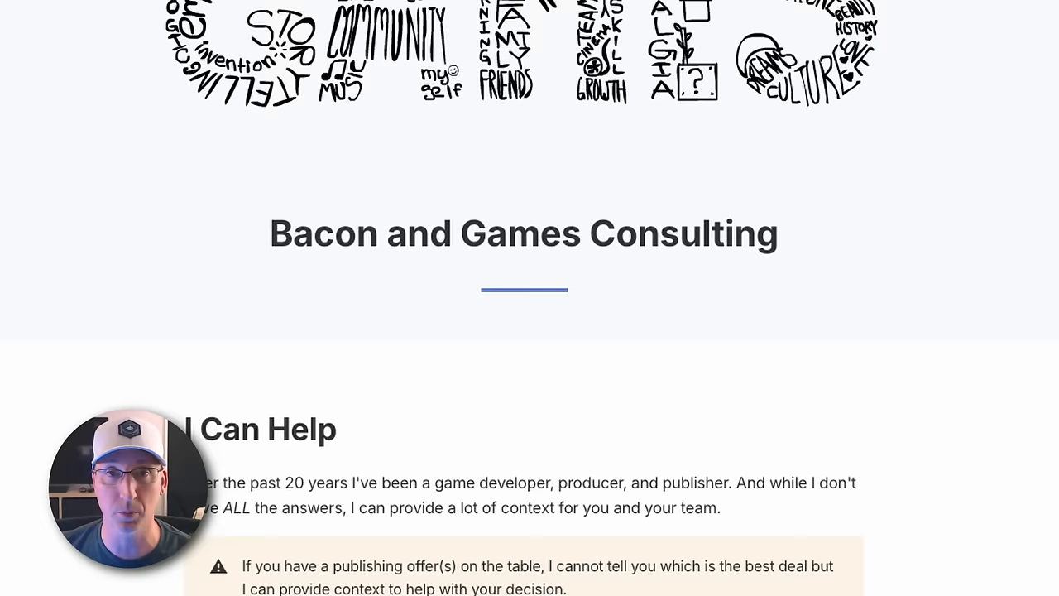
pyautogui.scroll(-3)
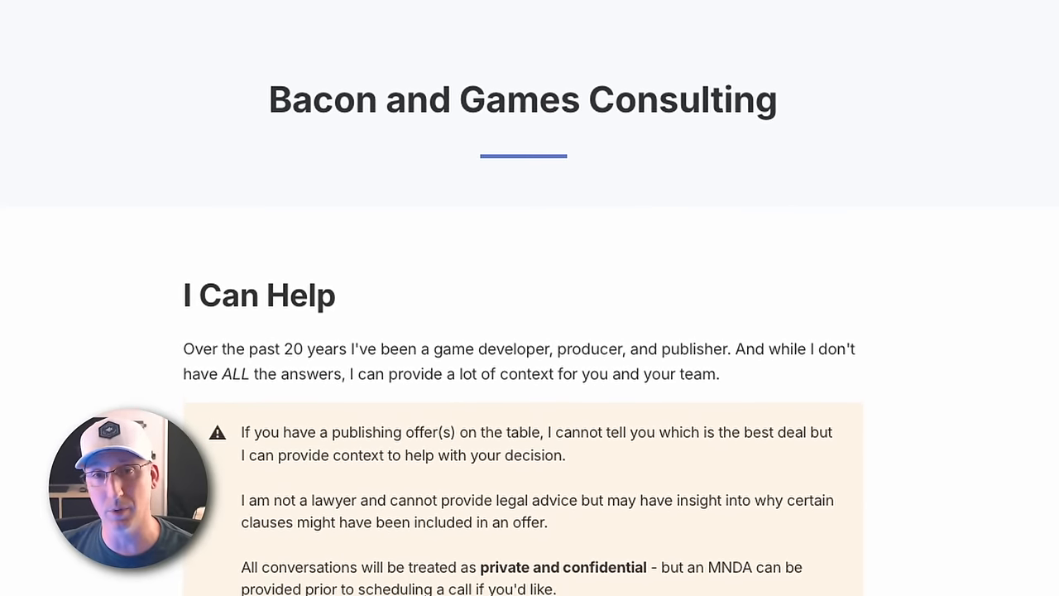
pyautogui.scroll(-3)
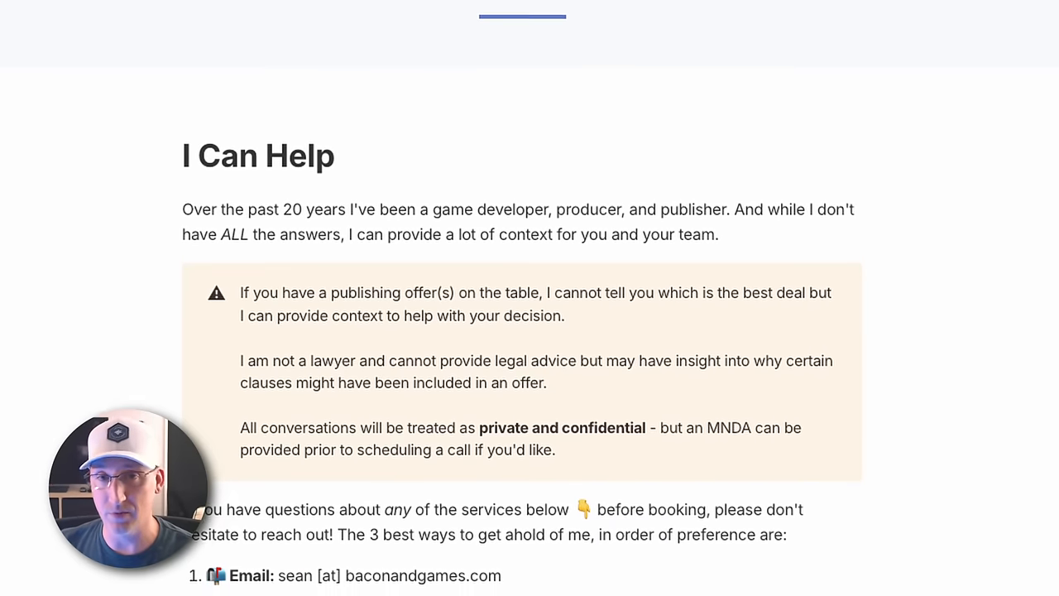
pyautogui.scroll(-3)
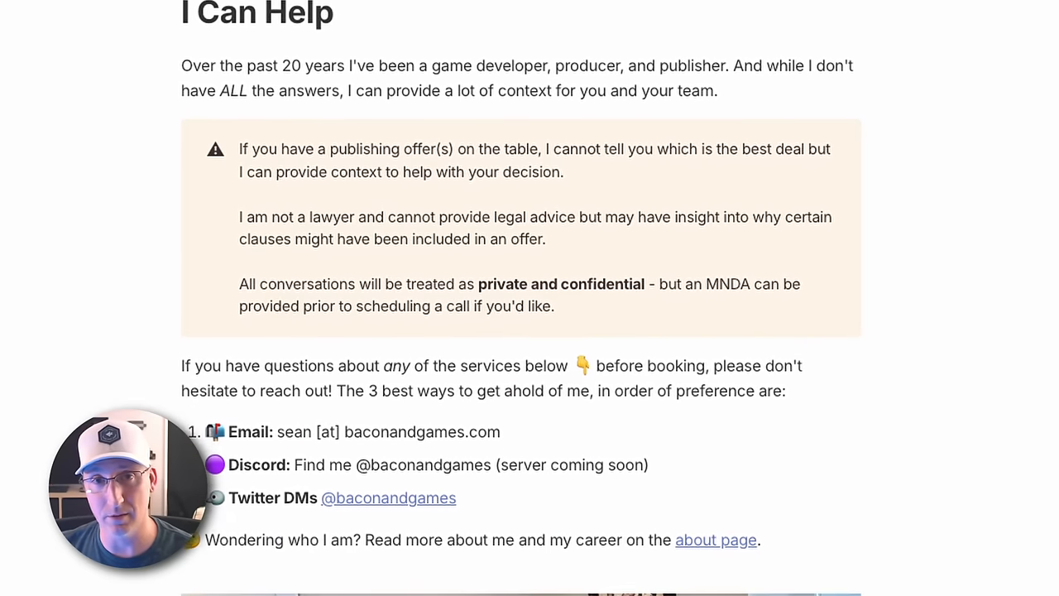
pyautogui.scroll(-3)
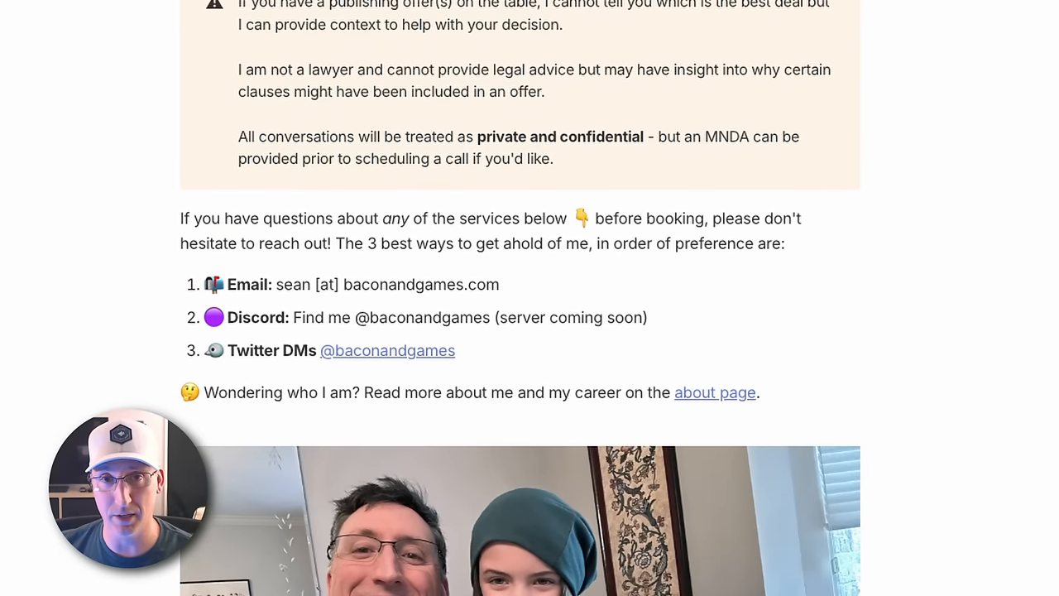
pyautogui.scroll(-3)
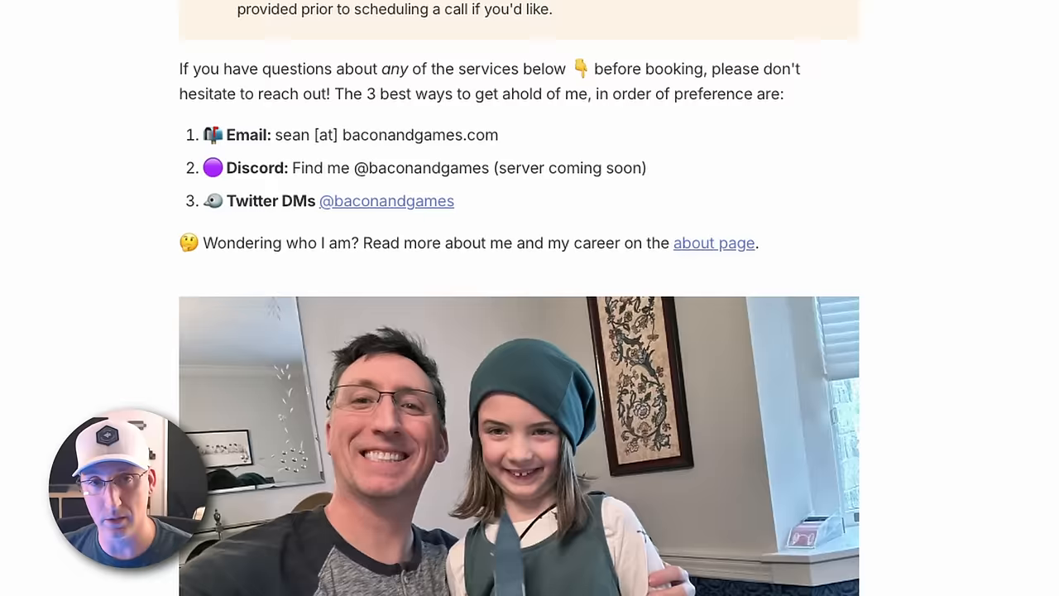
pyautogui.scroll(-3)
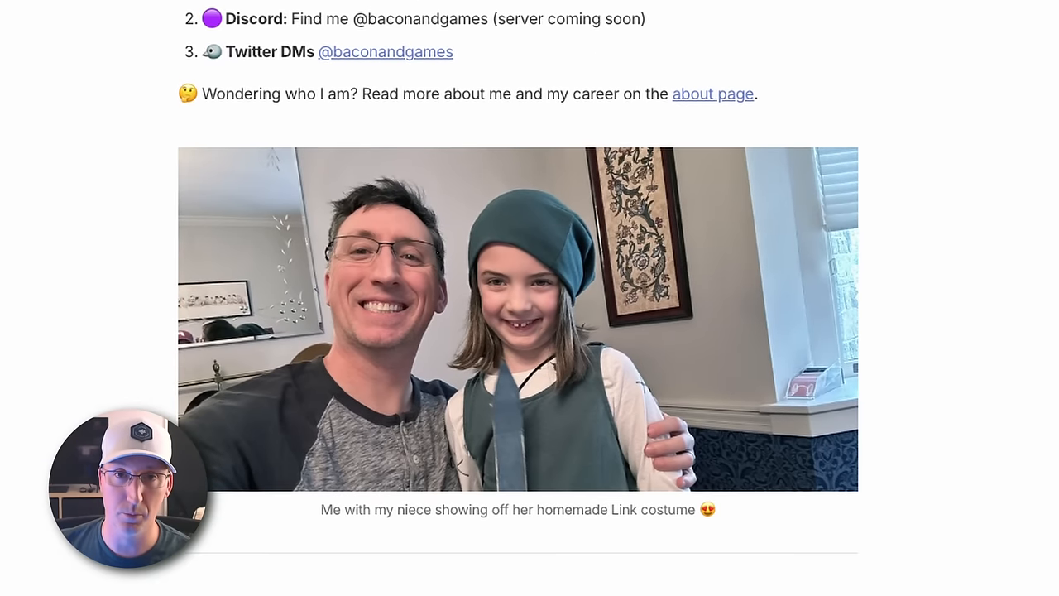
pyautogui.scroll(-3)
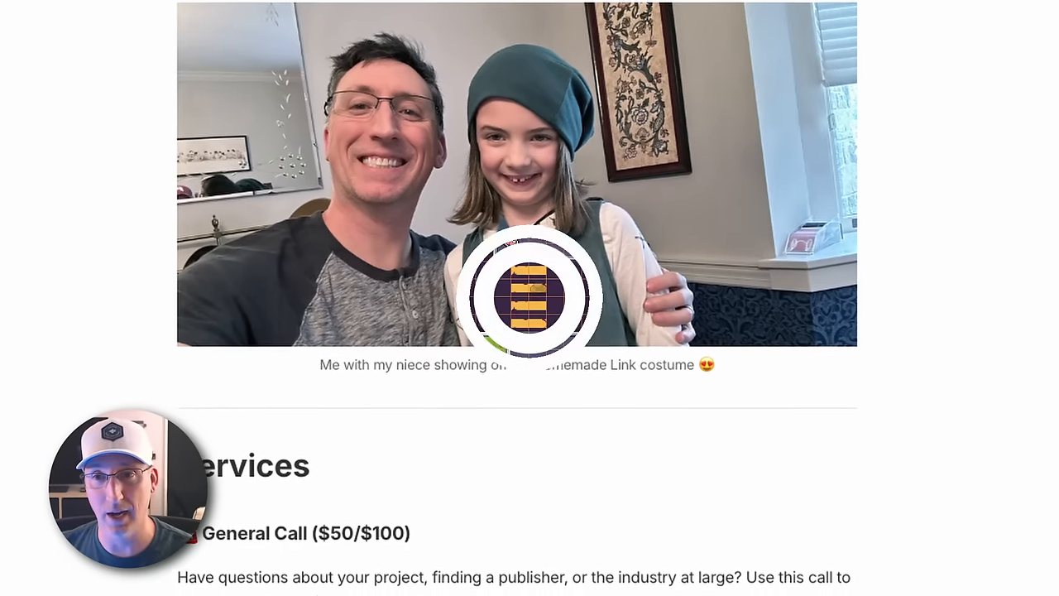